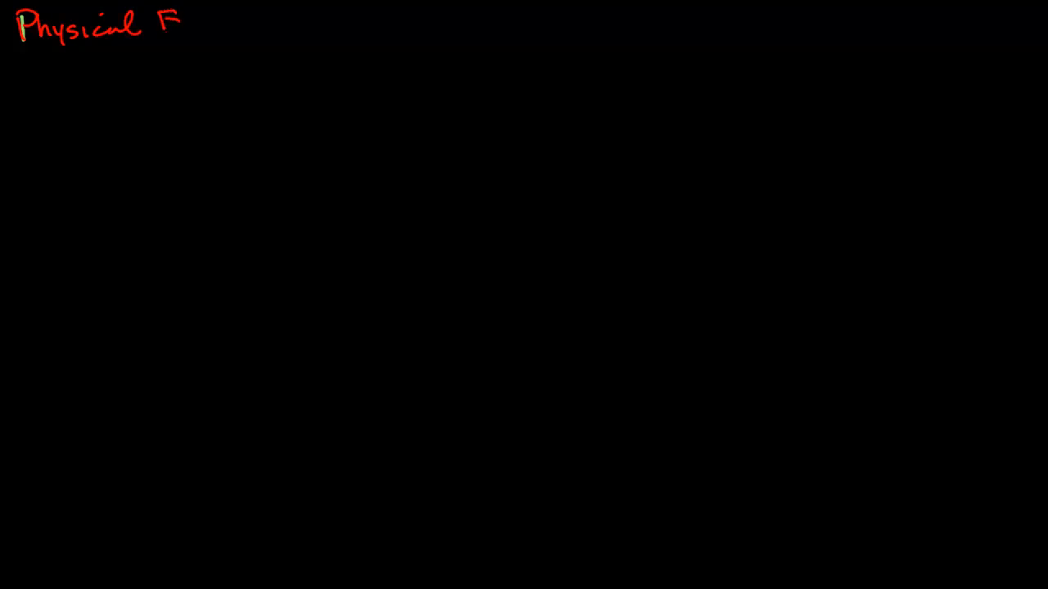
Handwrite the red title 'Physical Exam – "Ritual"' and the bullet 'special space/tools' at top left.
text(xam - "R)
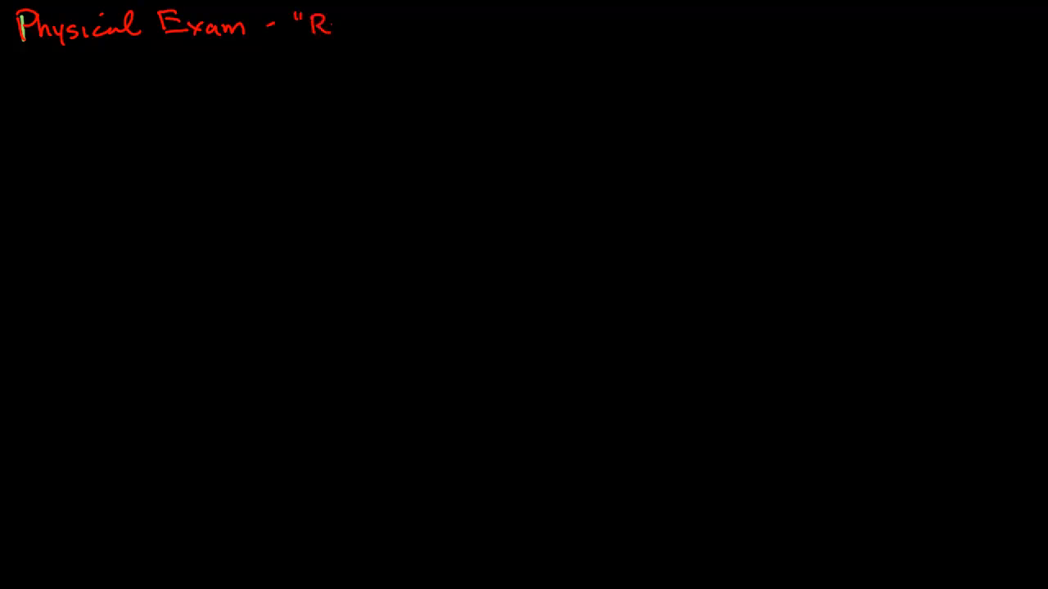
text(itual")
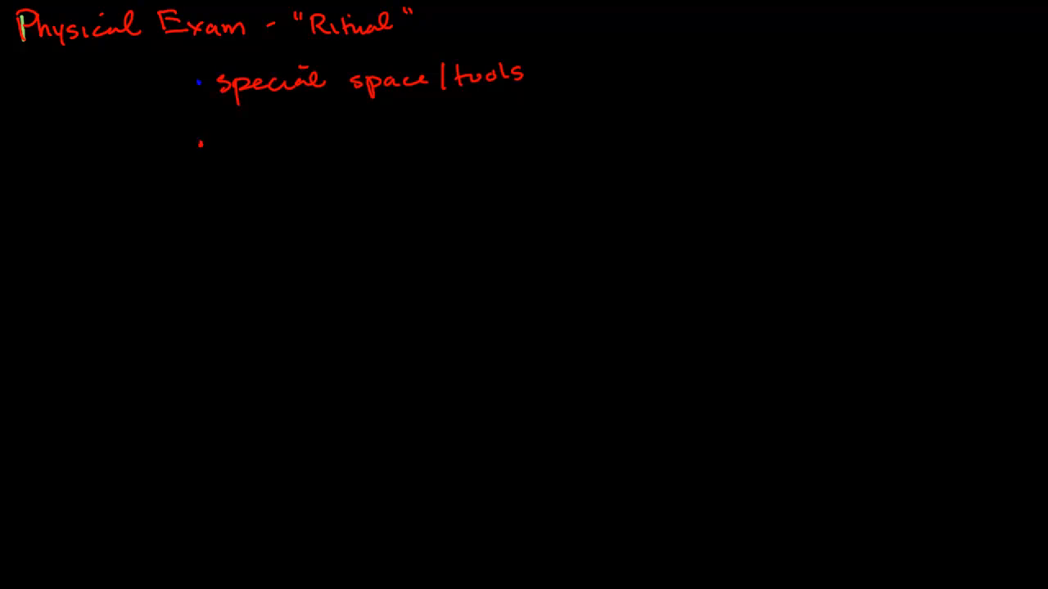
Handwrite the bullet 'ceremonial garb' and start the next bullet 'Mysterious Exa…'.
text(cev)
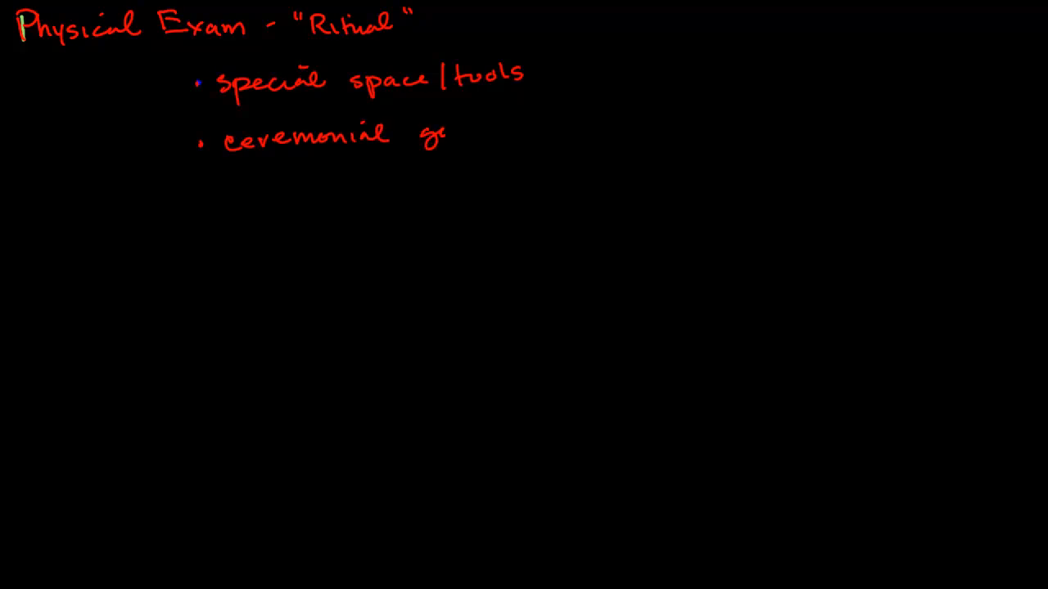
text(garb)
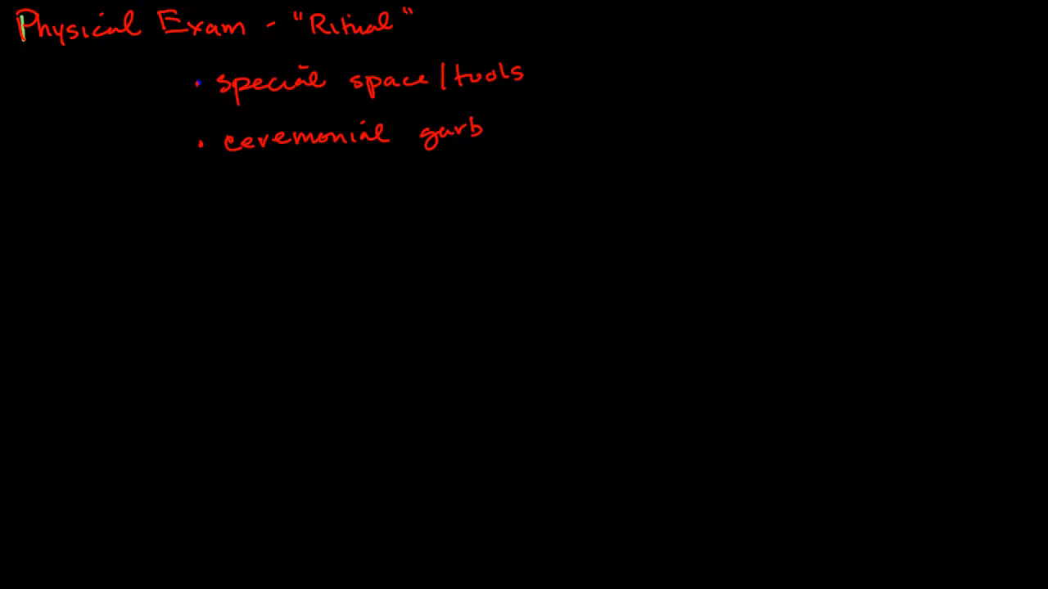
click(200, 193)
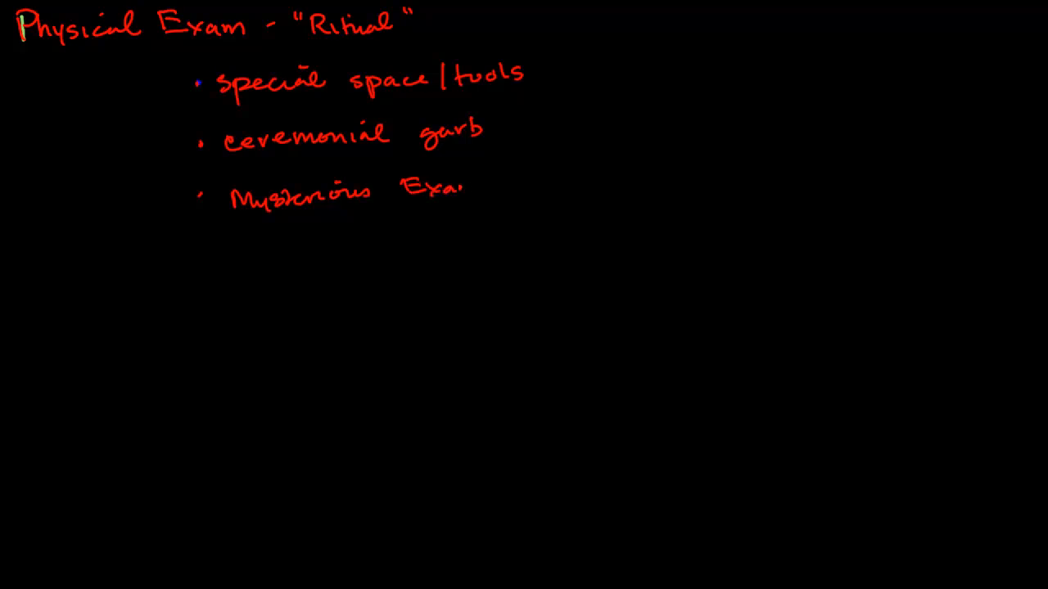
Complete the bullet 'Mysterious Exam' and place a dot for the fourth bullet.
text(m)
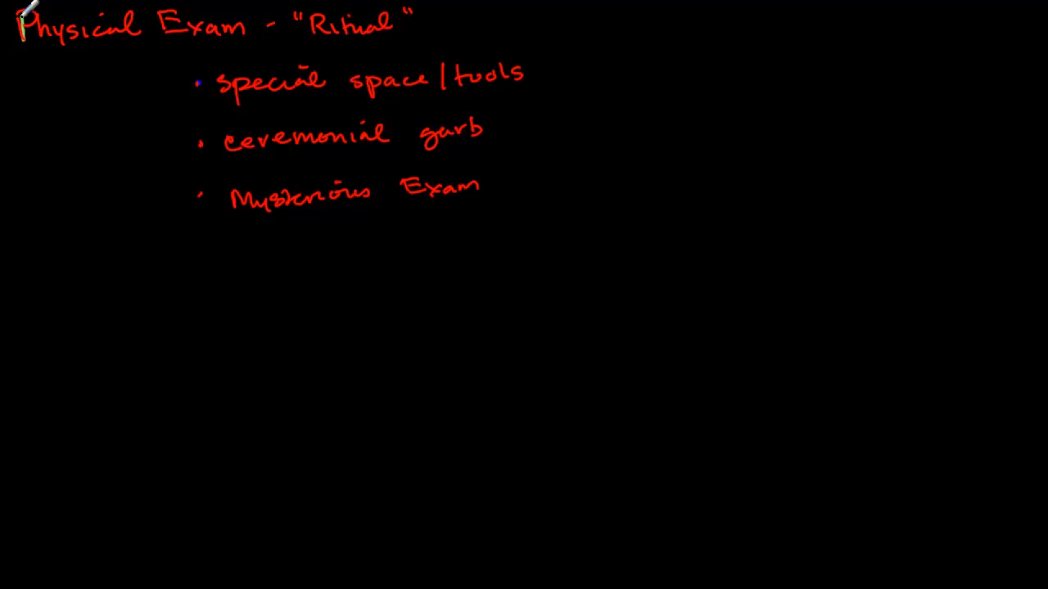
click(203, 255)
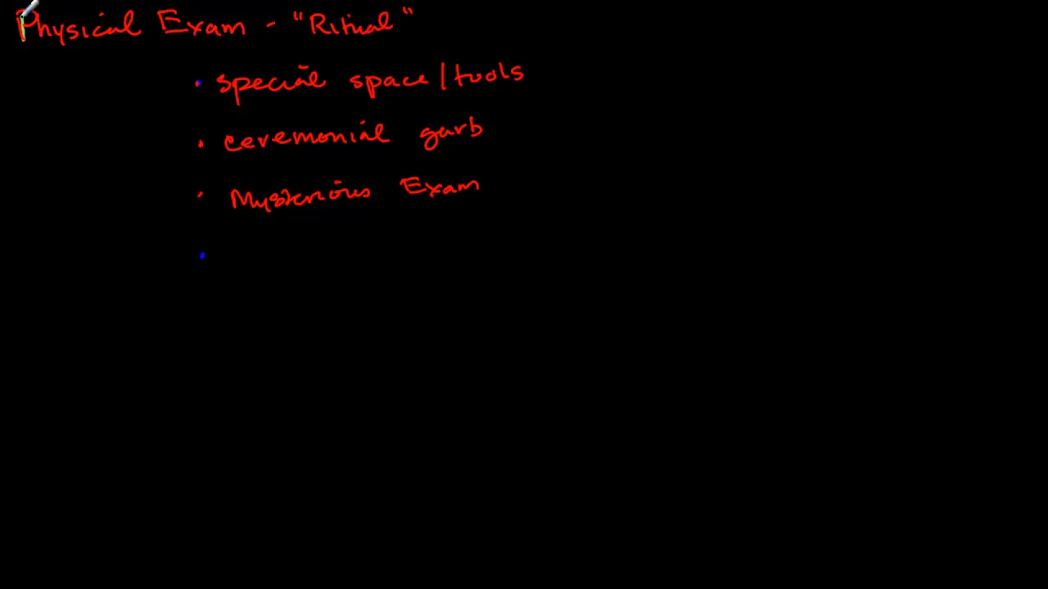
Handwrite 'Patient Identity', the 'Patient → Story' diagram, and begin 'Phys…' beneath it.
text(Po)
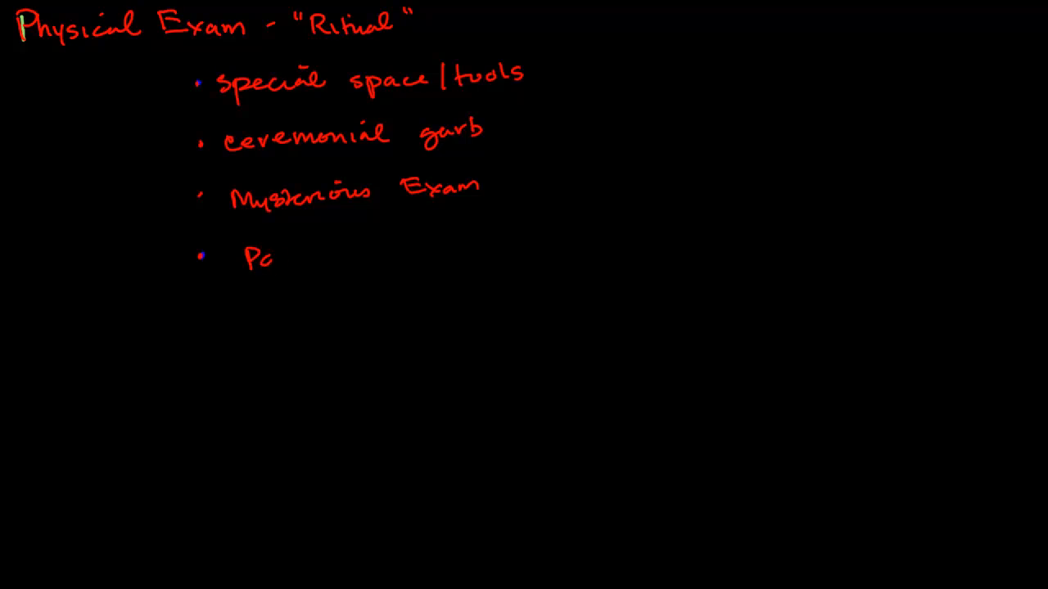
text(Patient)
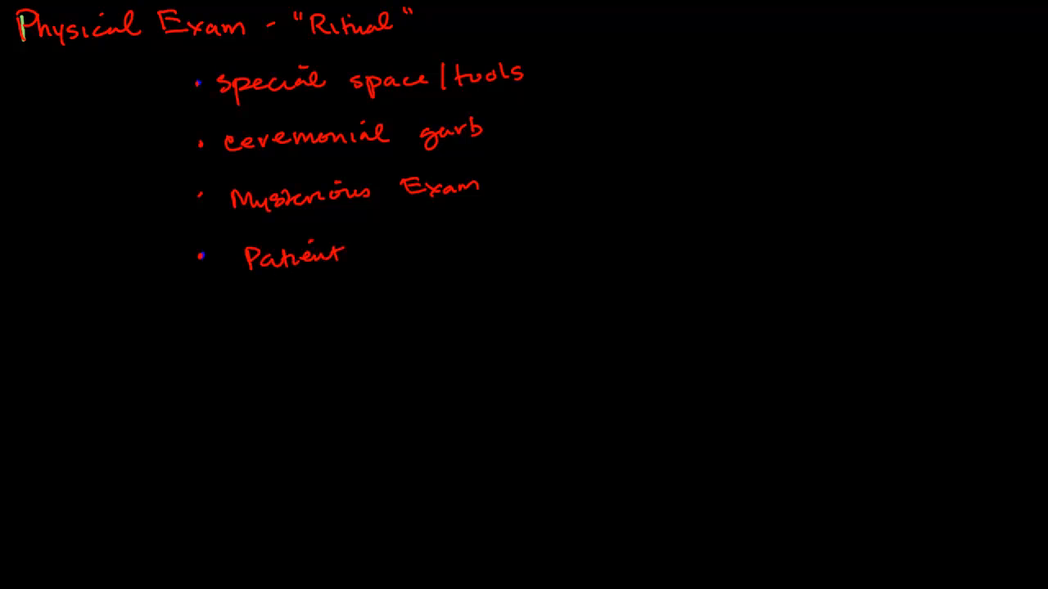
text(Identity)
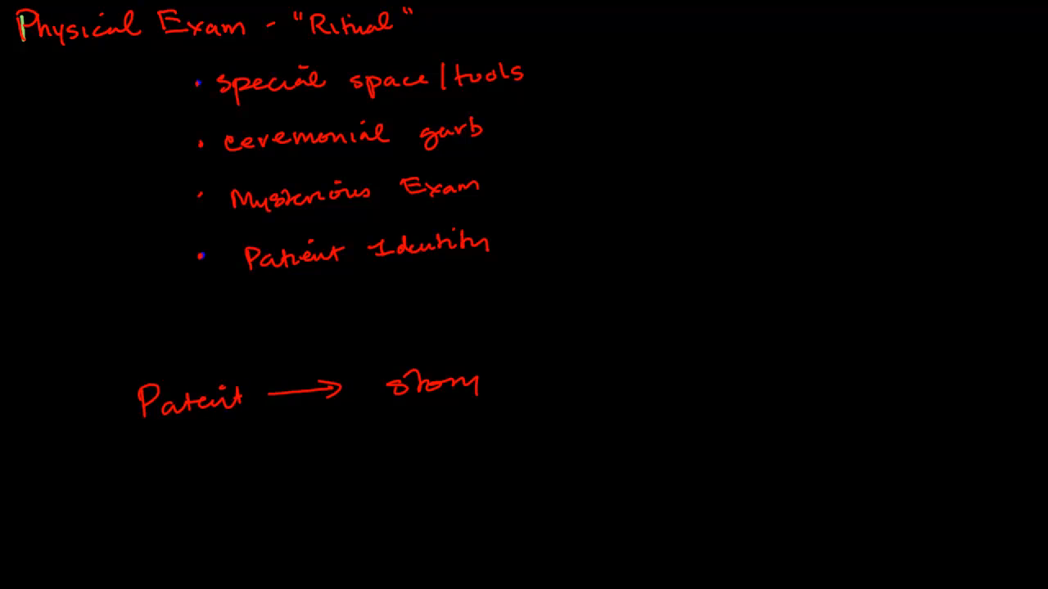
text(Phys)
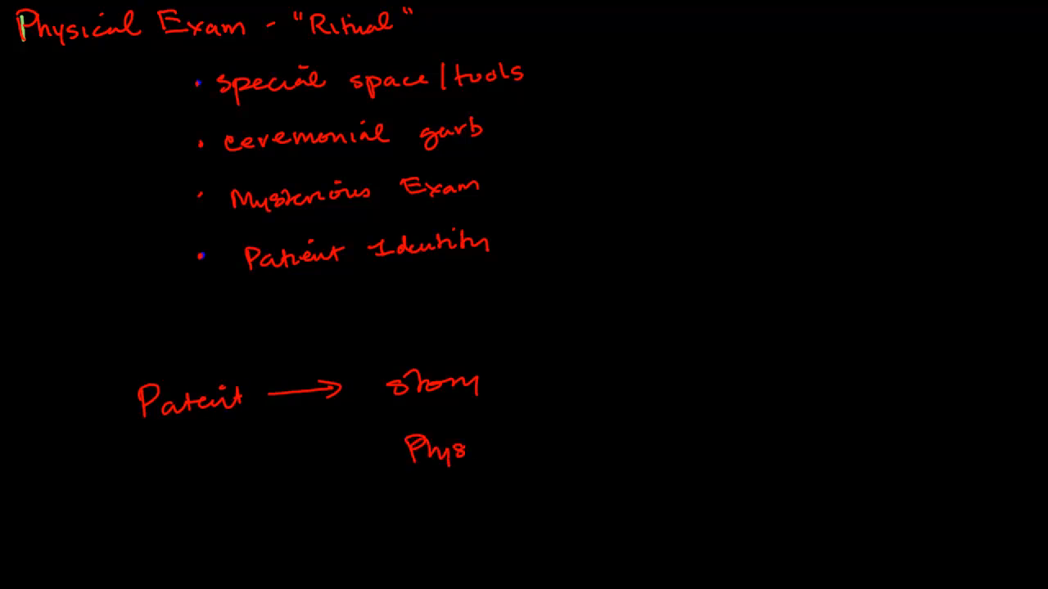